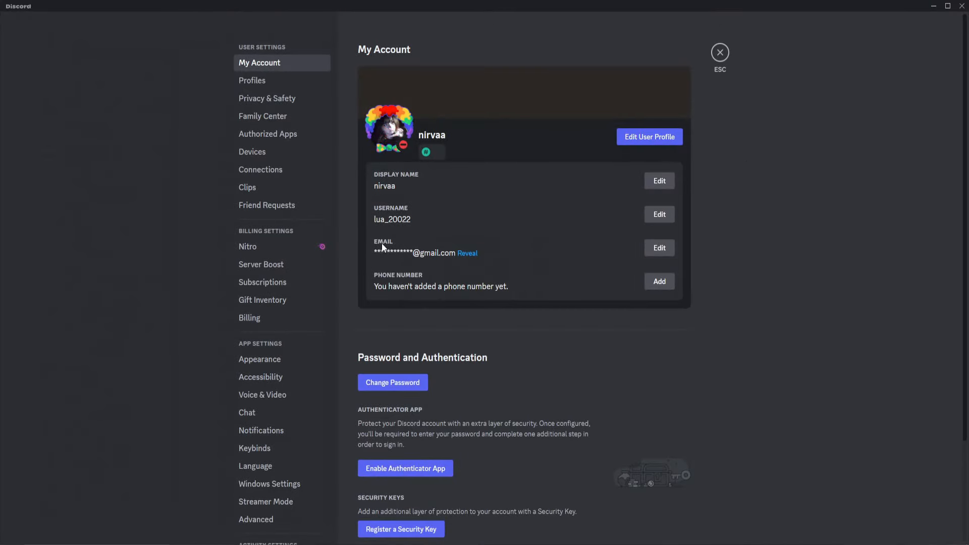
Reveal the full account email on My Account, hide it, then reveal it again.
left_click(468, 252)
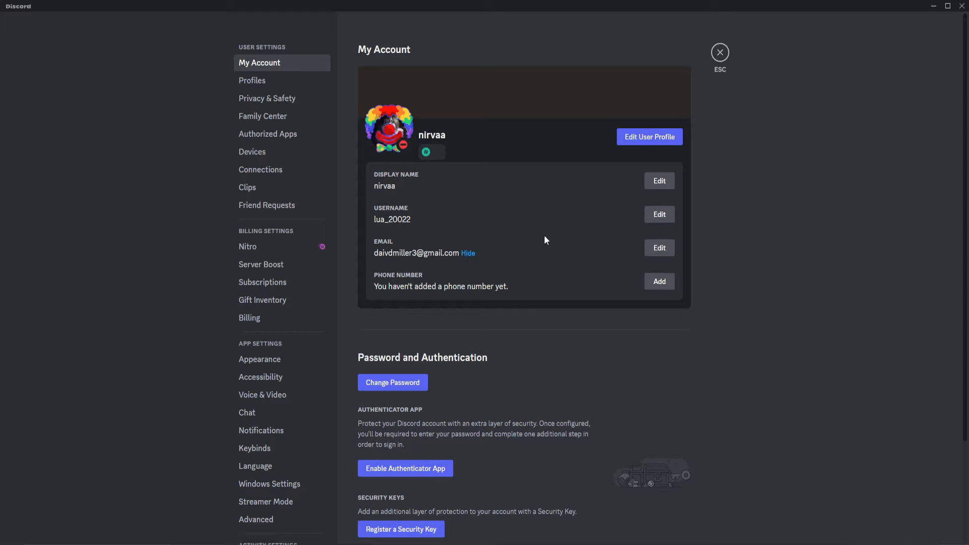
mouse_move(218, 64)
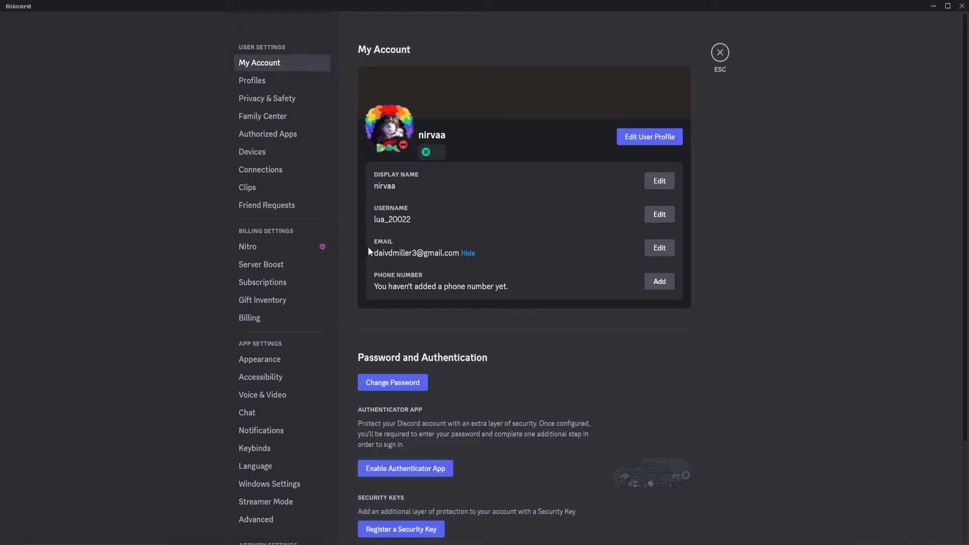
left_click(468, 253)
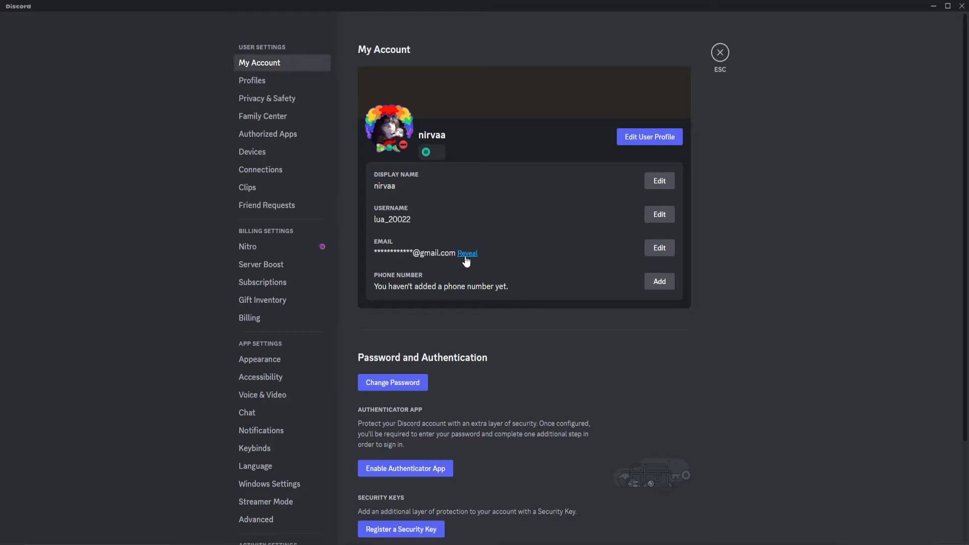
left_click(466, 252)
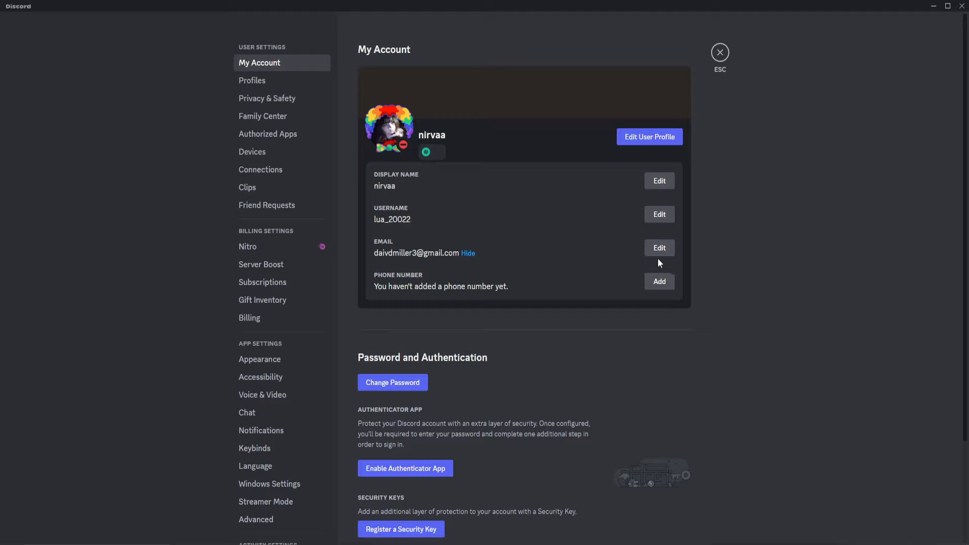
Begin the email change and send a verification code to the current address.
left_click(659, 249)
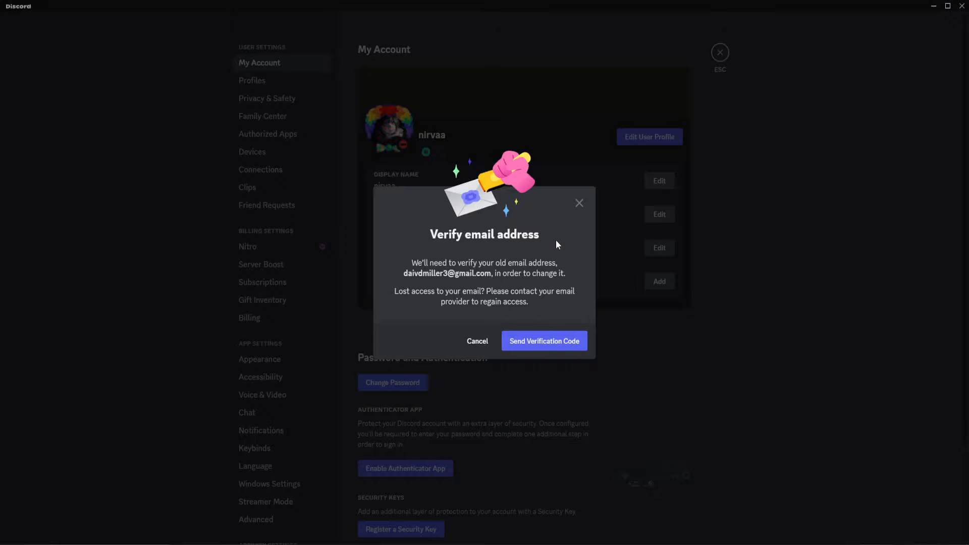
mouse_move(509, 274)
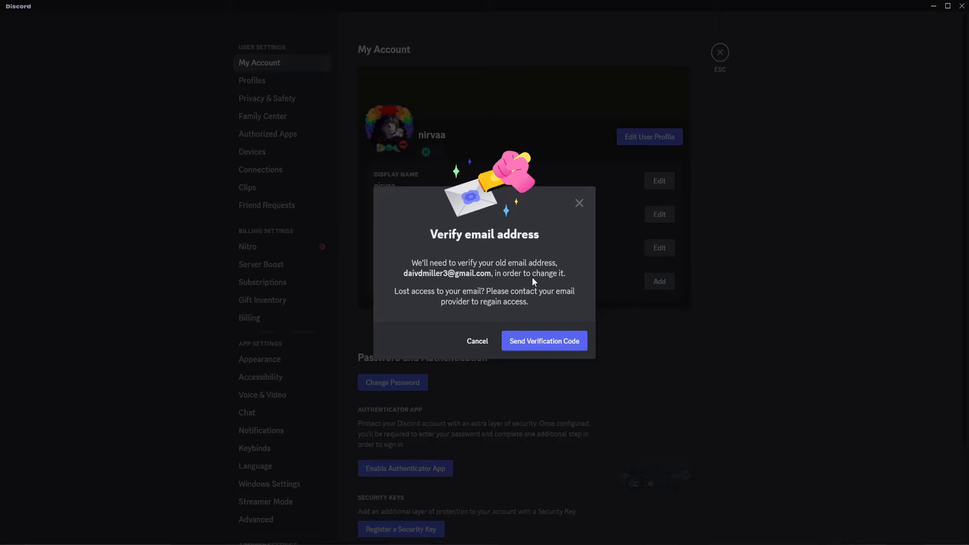
left_click(544, 341)
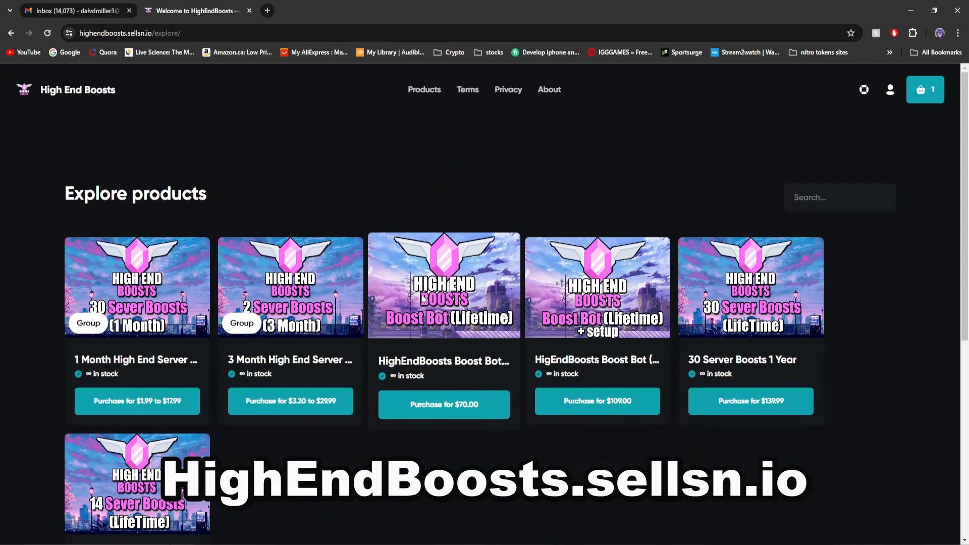
Browse the HighEndBoosts store's one-month server boost options.
left_click(137, 402)
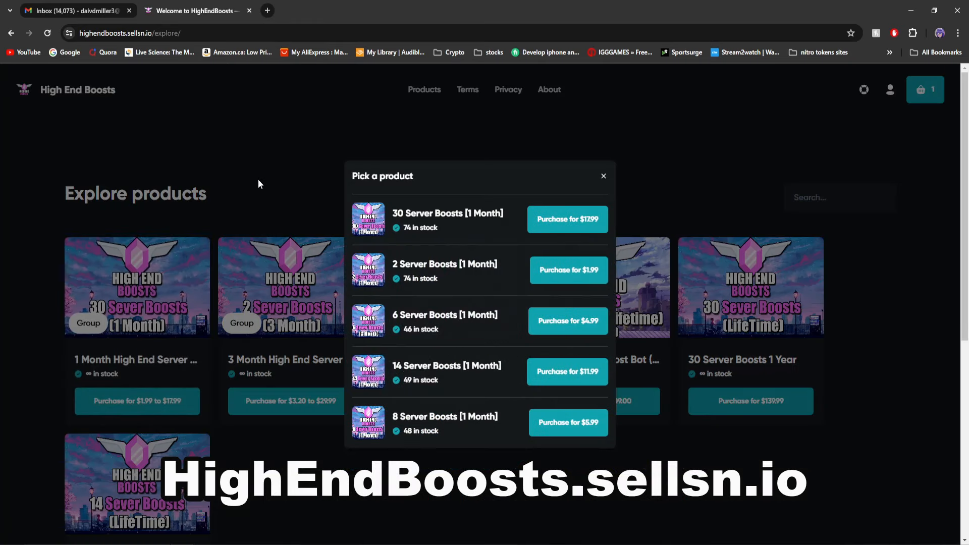
left_click(603, 176)
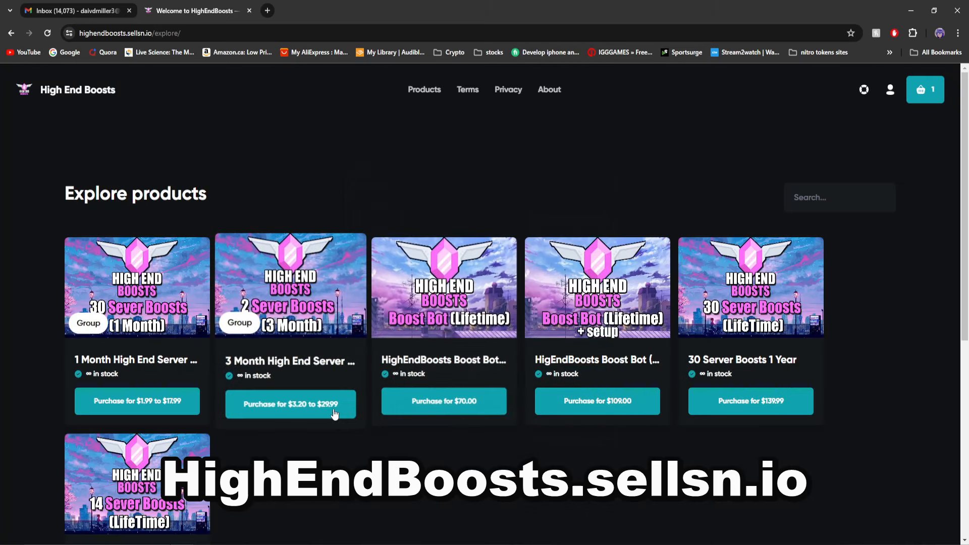
scroll("down", 3)
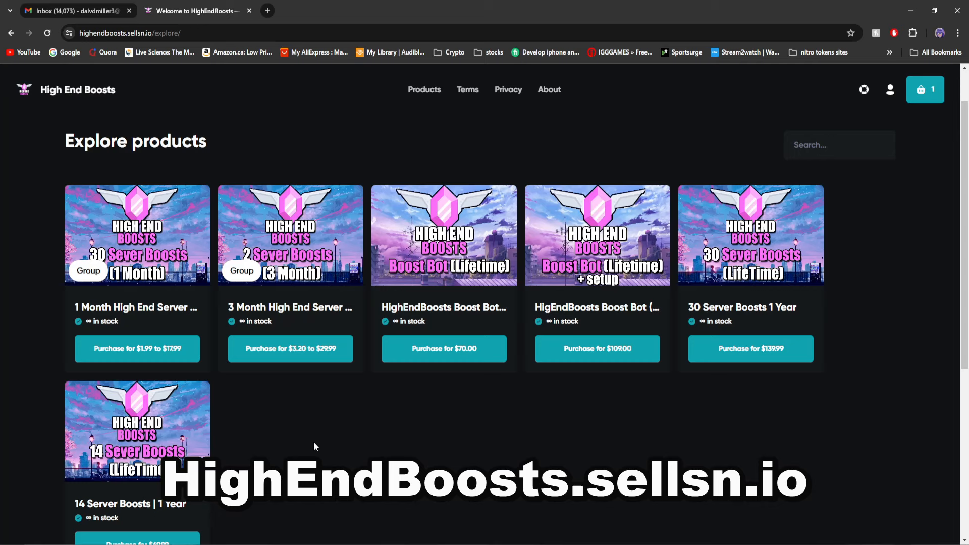
left_click(78, 10)
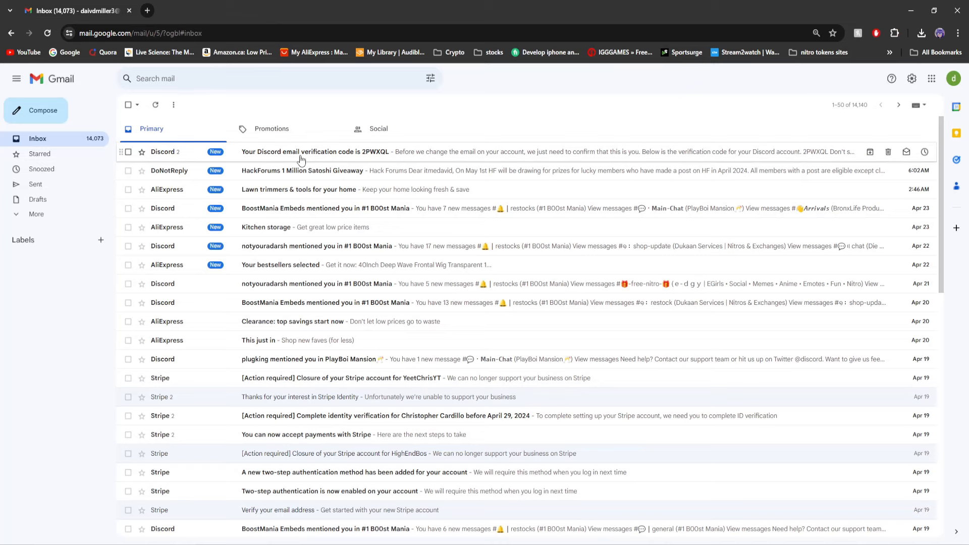
left_click(315, 152)
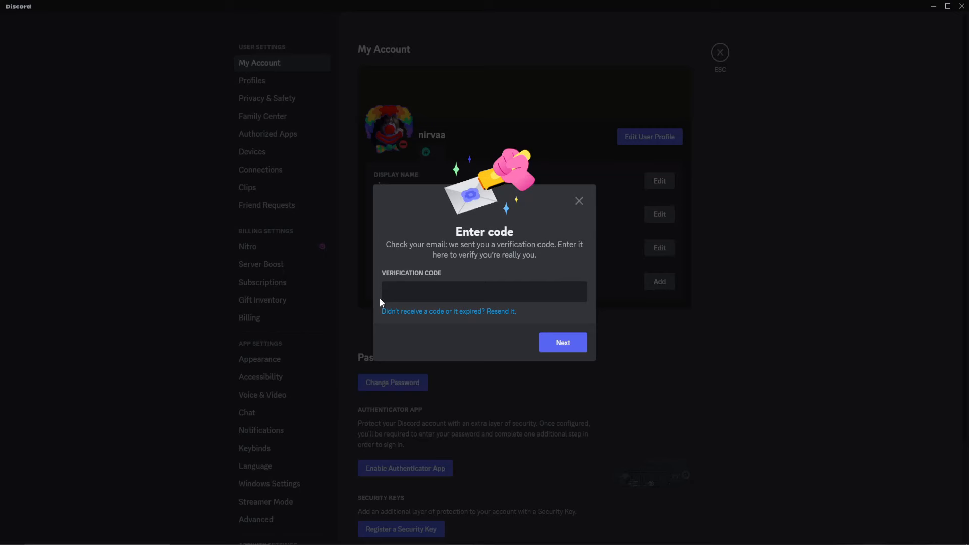
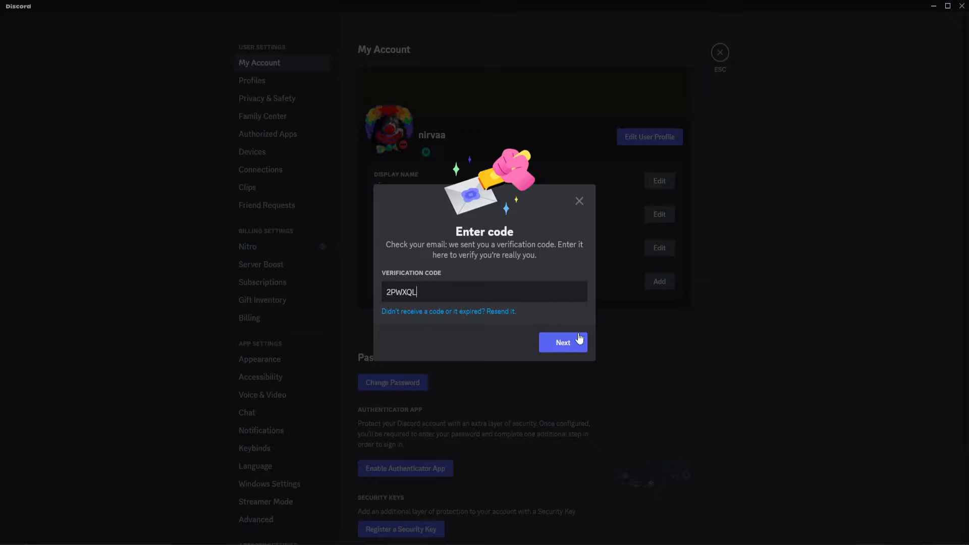
left_click(564, 342)
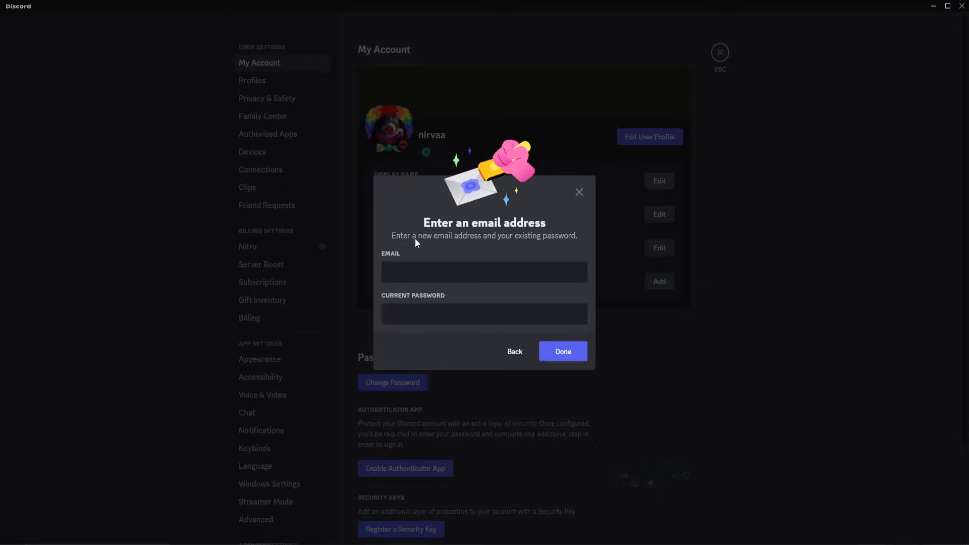
Submit the new email address with the current password and acknowledge the confirmation notice.
left_click(484, 273)
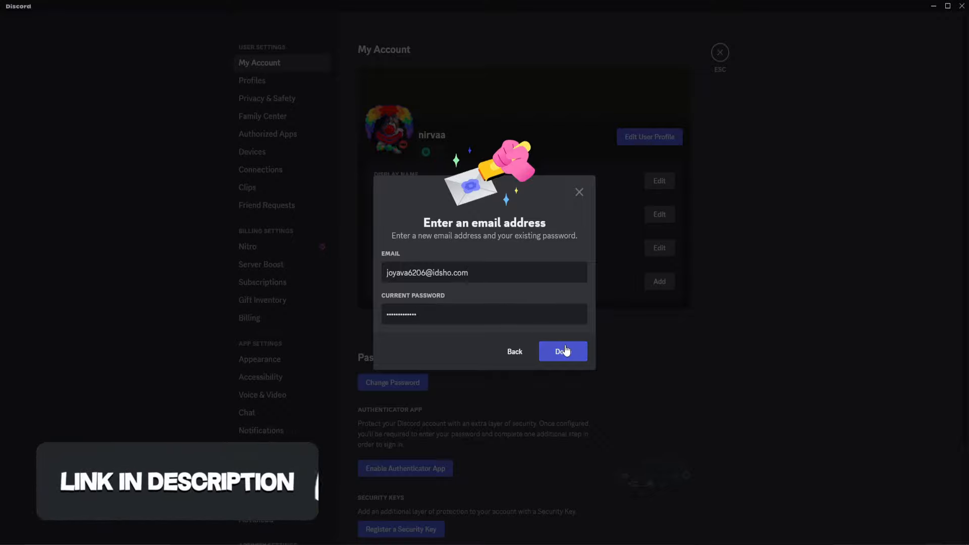
left_click(563, 351)
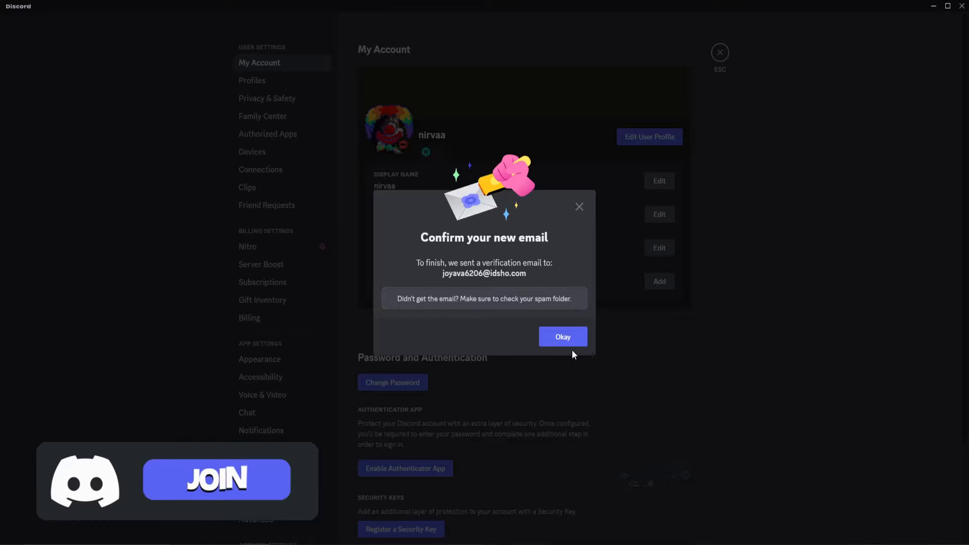
left_click(216, 480)
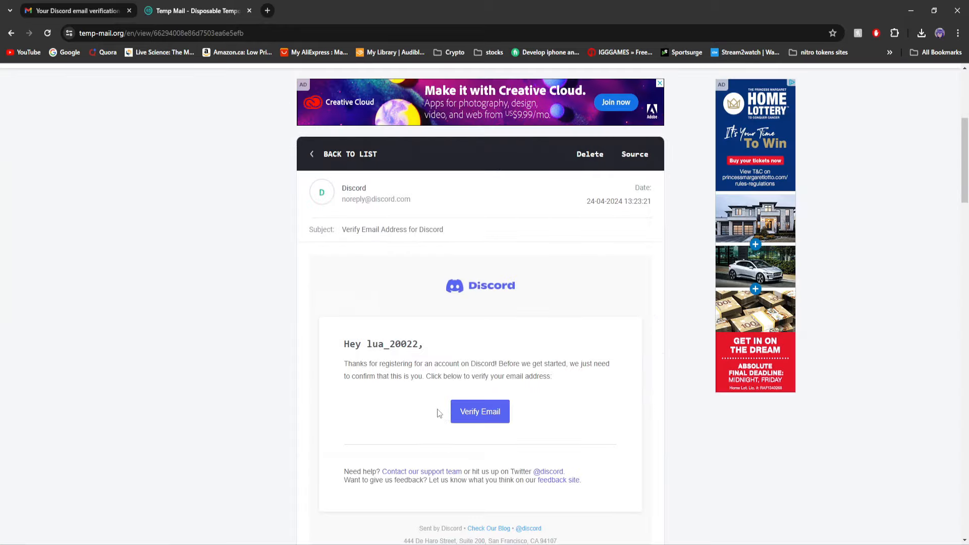
Verify the new address via the Discord email in Temp Mail, reaching Email Verified.
left_click(480, 412)
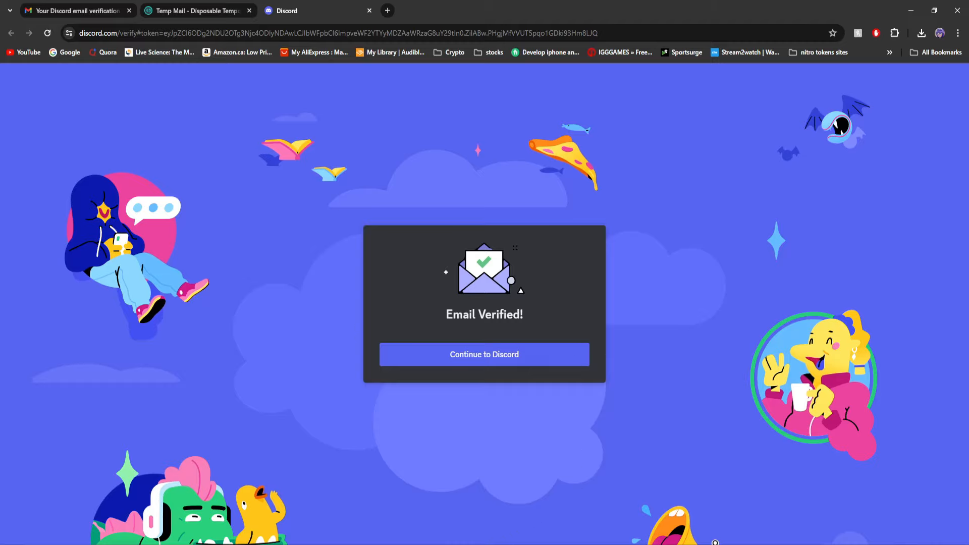
Return to Discord My Account where the new temporary address is now the email.
left_click(484, 354)
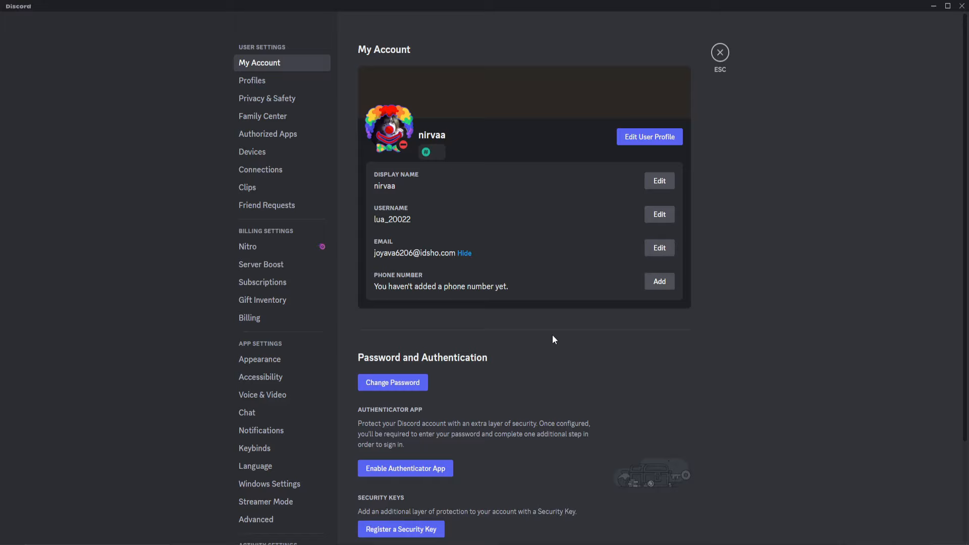
mouse_move(451, 257)
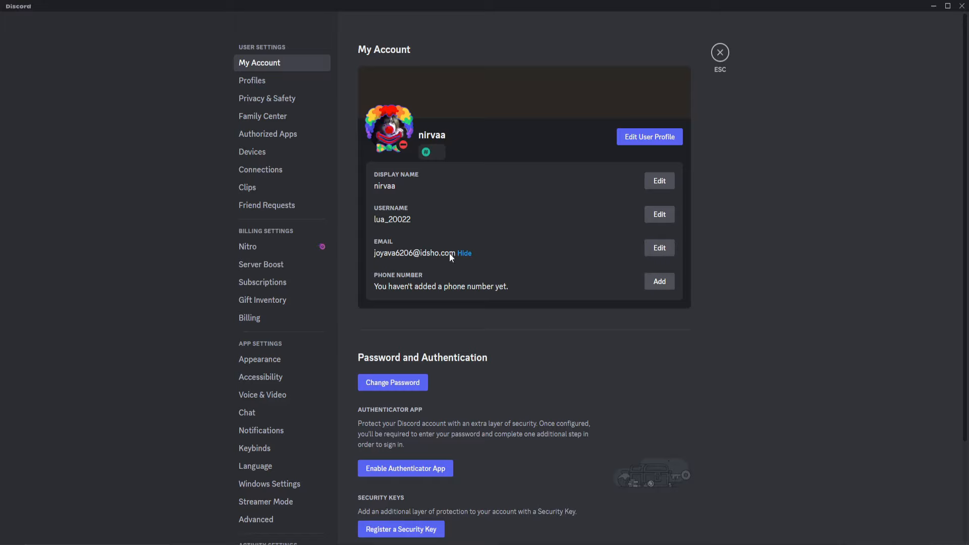
mouse_move(367, 243)
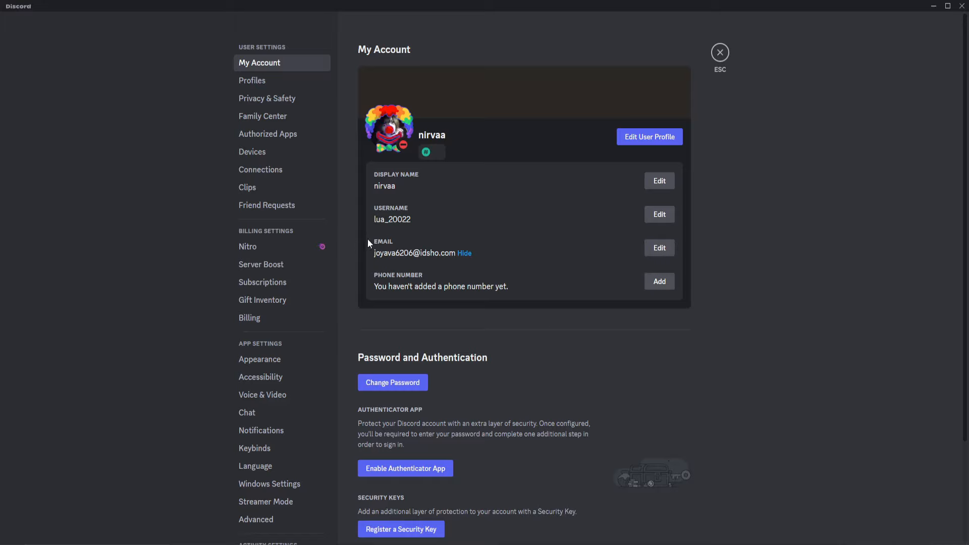
mouse_move(471, 265)
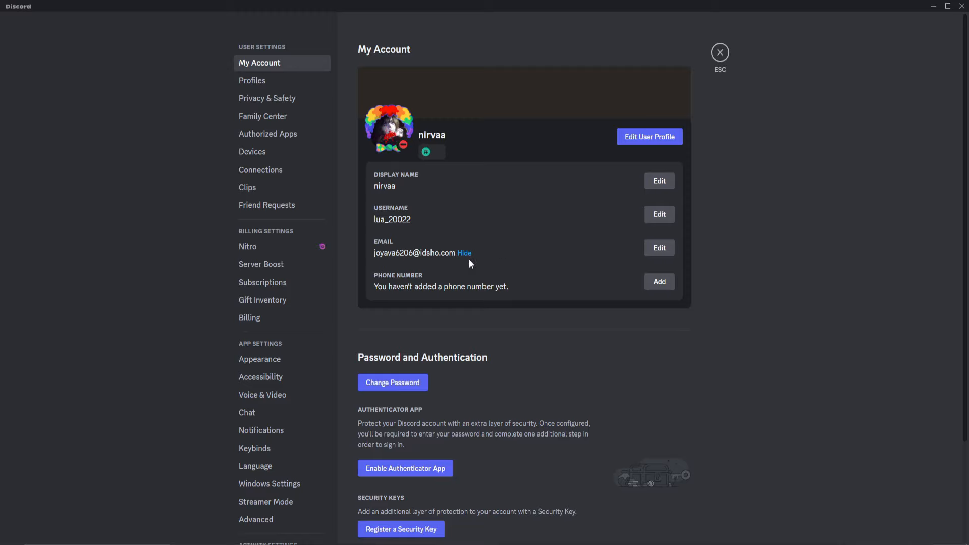
mouse_move(469, 271)
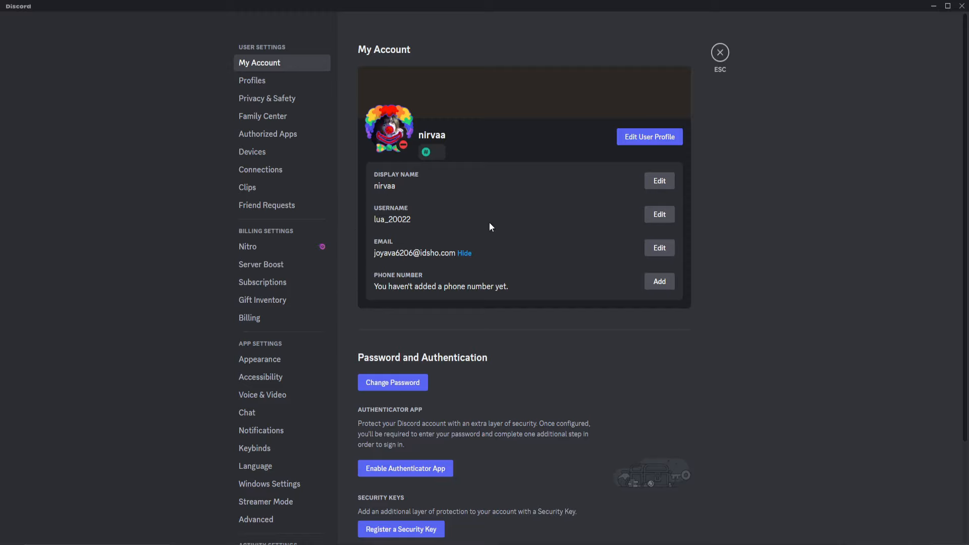
mouse_move(395, 273)
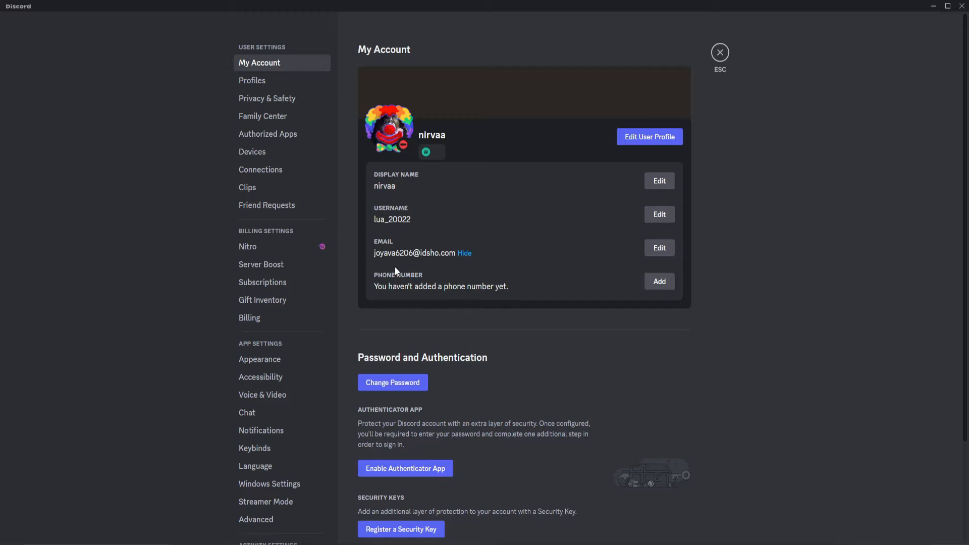
mouse_move(383, 241)
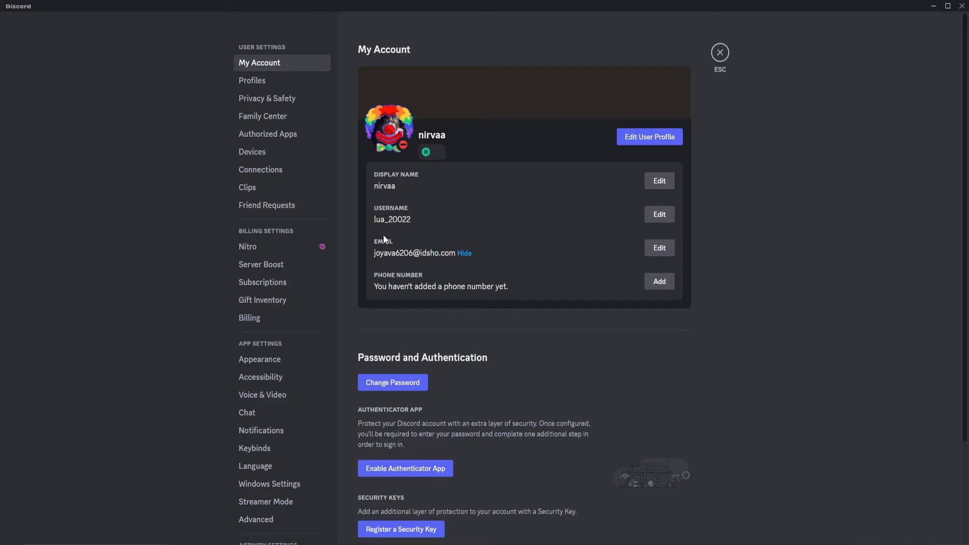
mouse_move(469, 266)
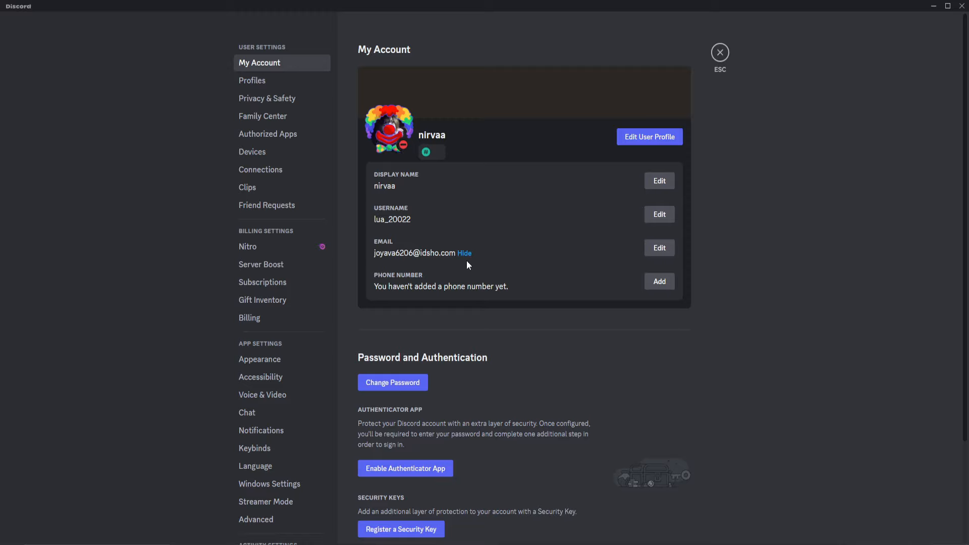
mouse_move(442, 243)
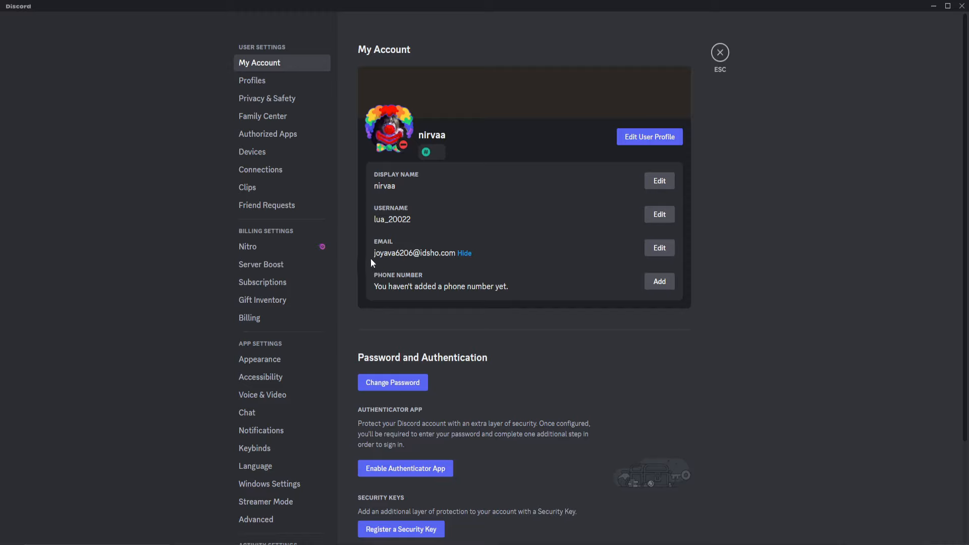
mouse_move(376, 250)
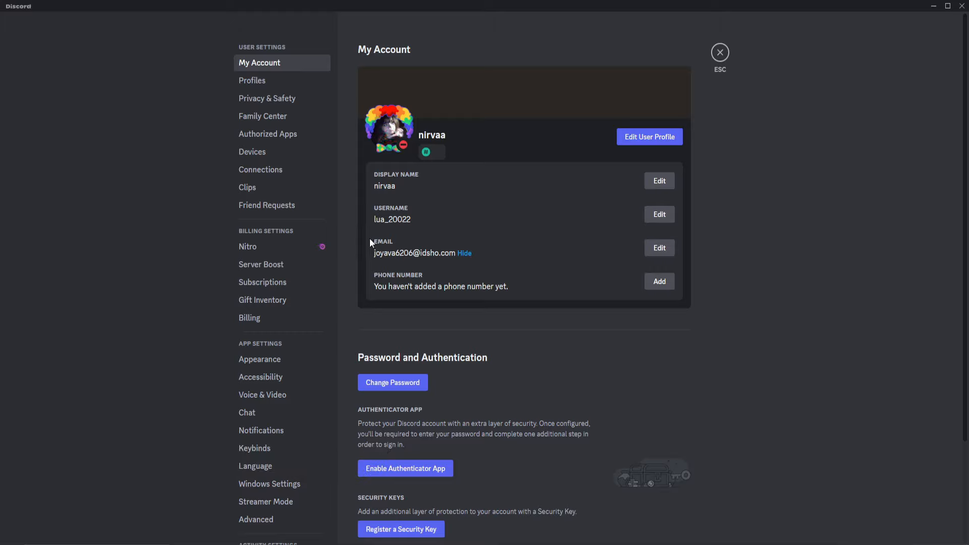
mouse_move(463, 274)
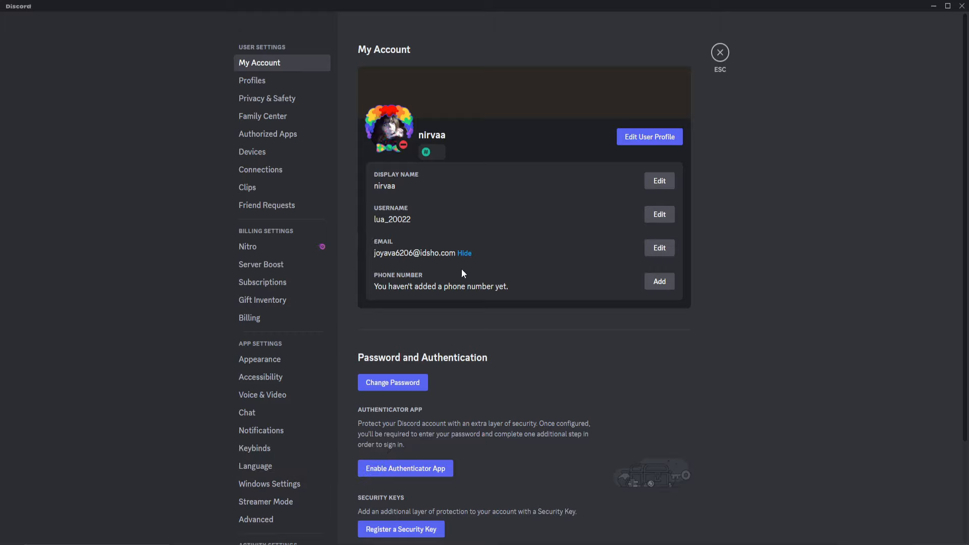
mouse_move(416, 265)
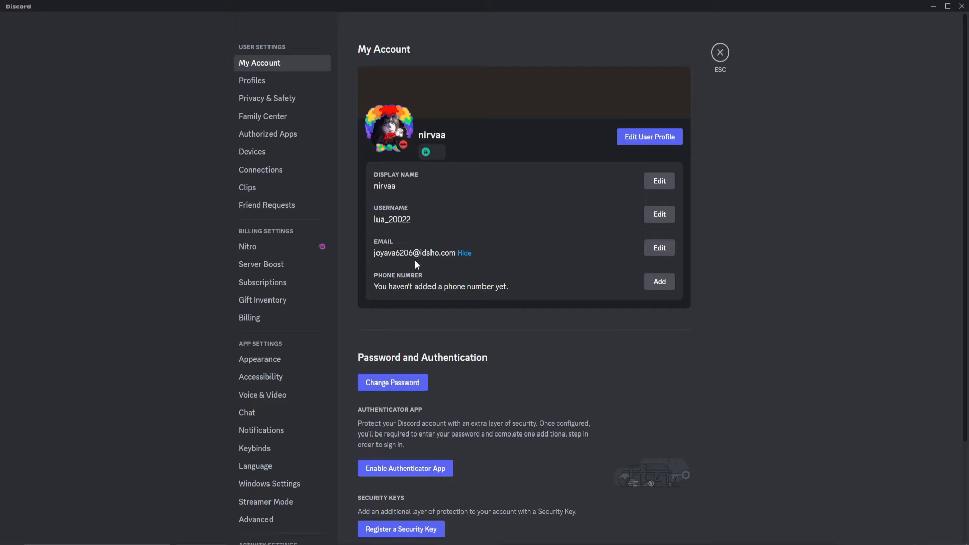